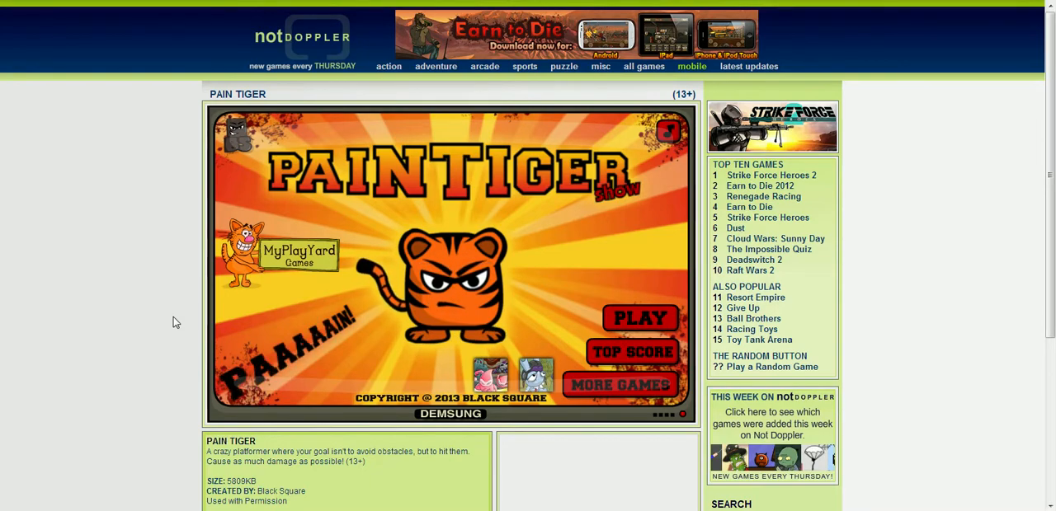
{"action": "mouse_move", "coordinate": [451, 263]}
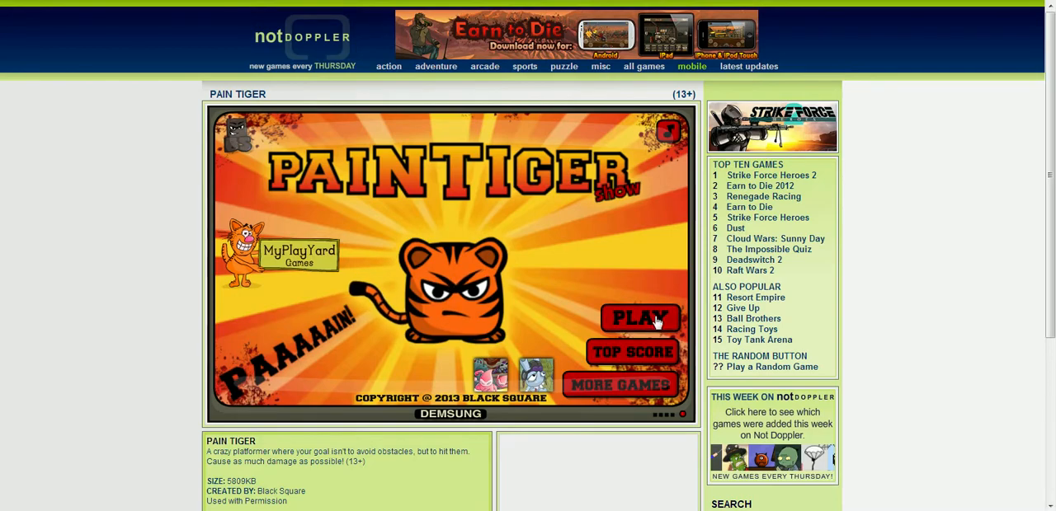
Start Pain Tiger from its title screen so the level-select screen appears
{"action": "left_click", "coordinate": [641, 320]}
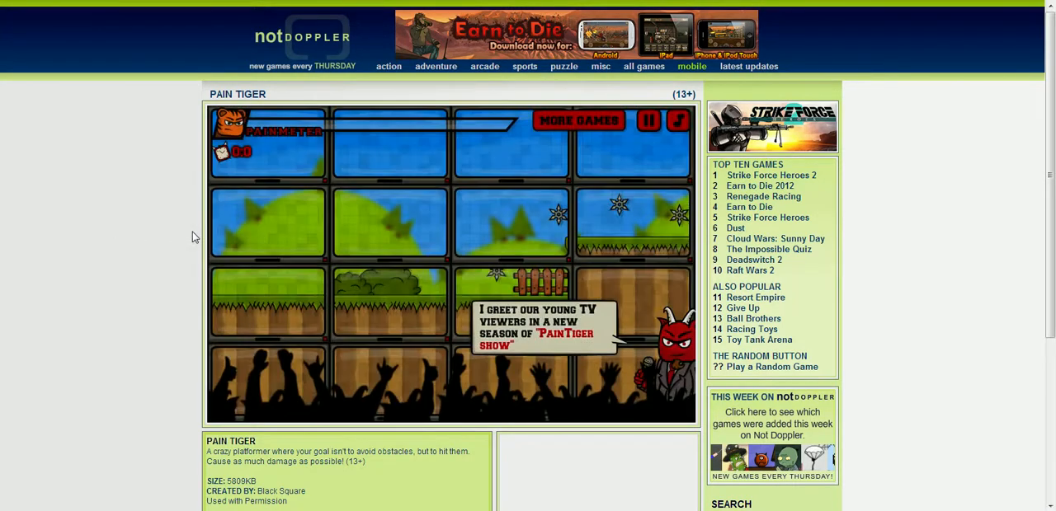